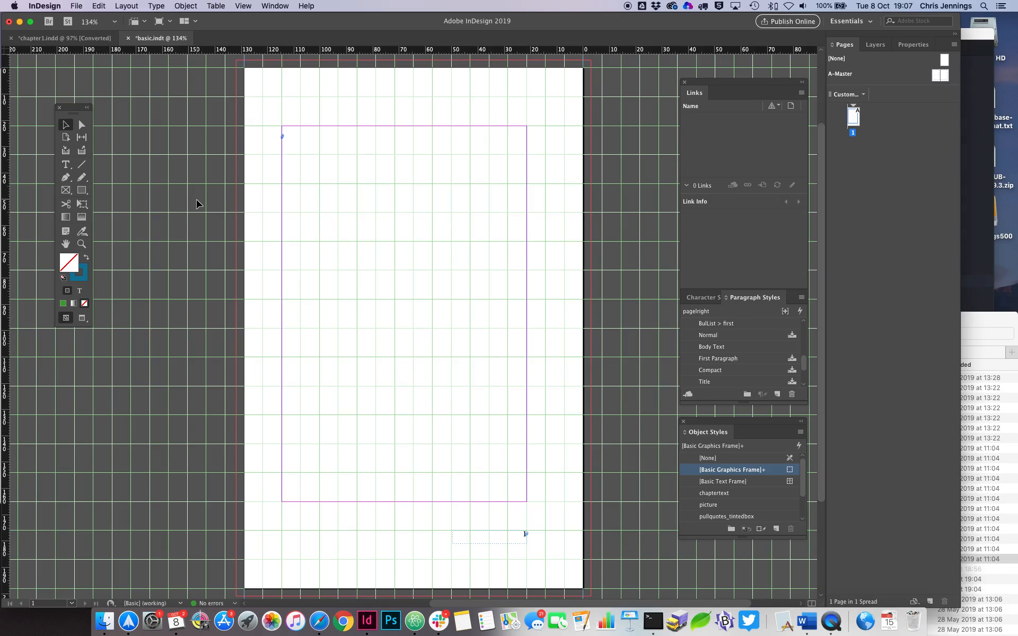
pyautogui.moveTo(179, 195)
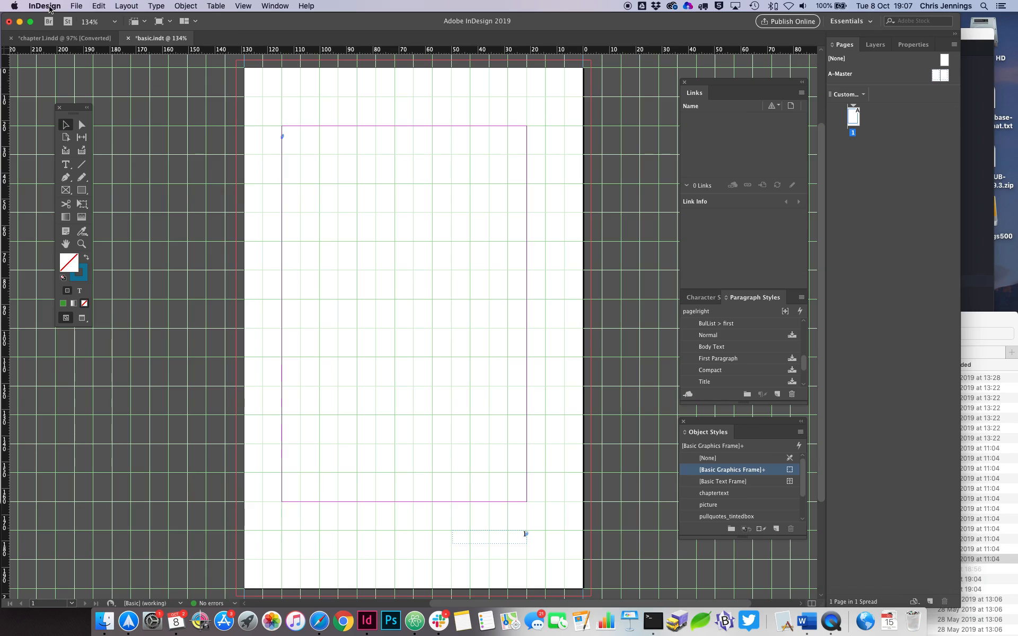
# Turn on Create Links When Placing Text and Spreadsheet Files in File Handling preferences.
pyautogui.click(44, 6)
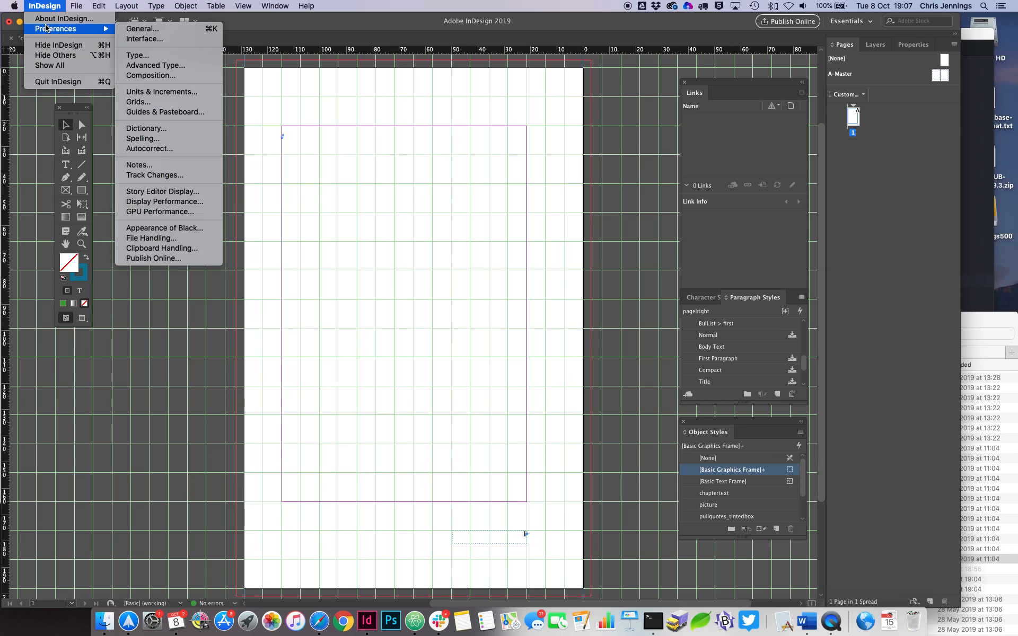
pyautogui.moveTo(142, 29)
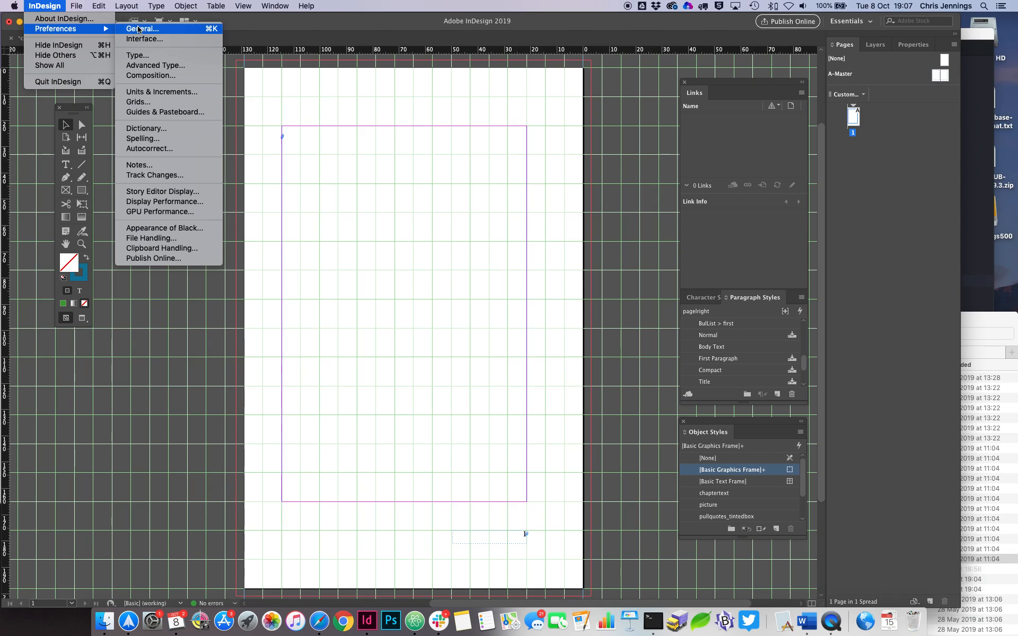
pyautogui.click(140, 29)
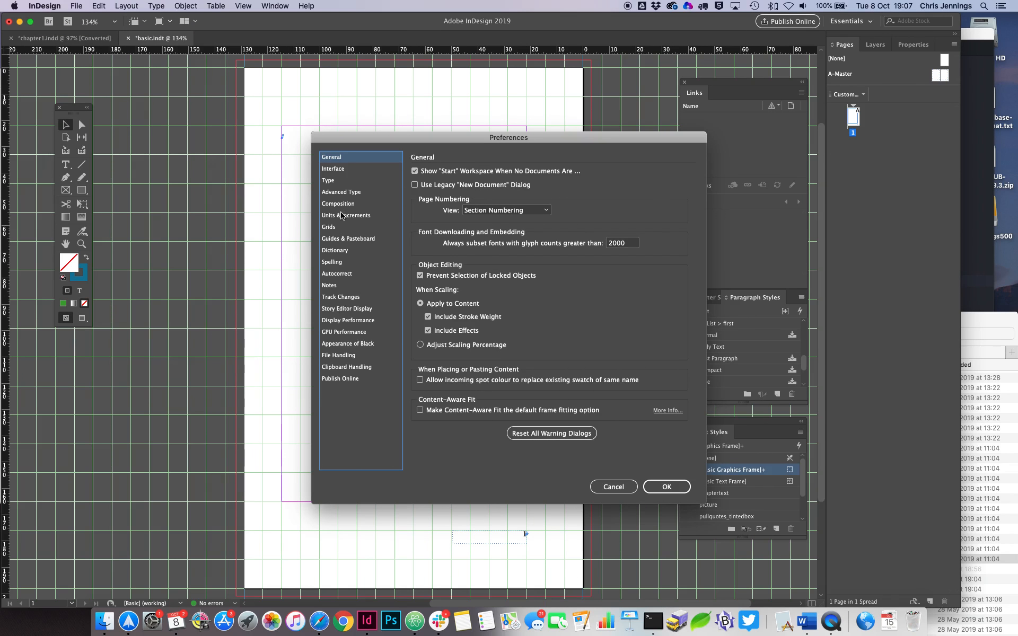
pyautogui.moveTo(336, 301)
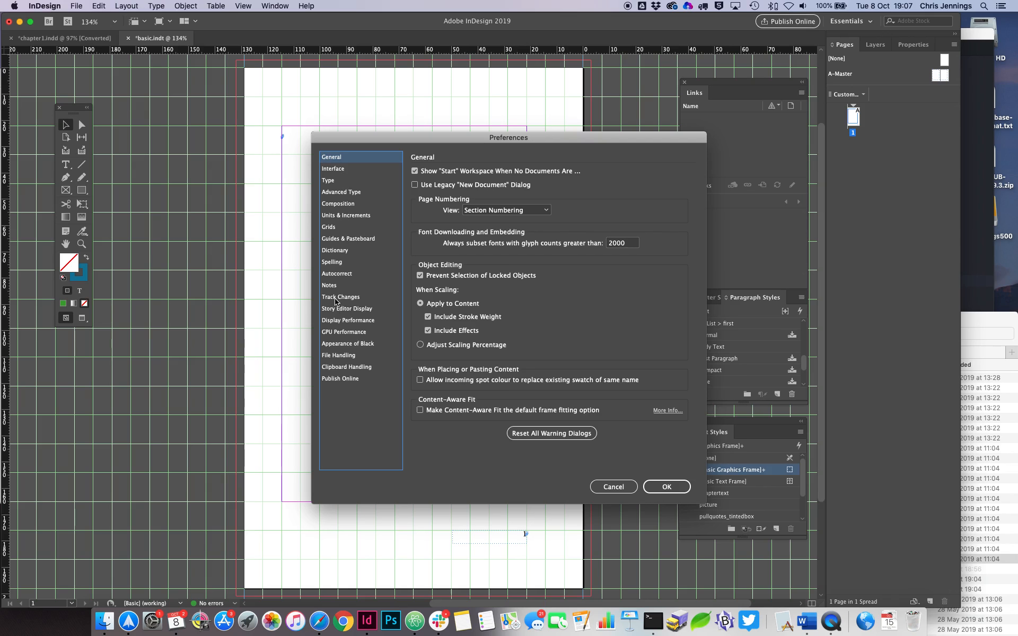
pyautogui.moveTo(336, 204)
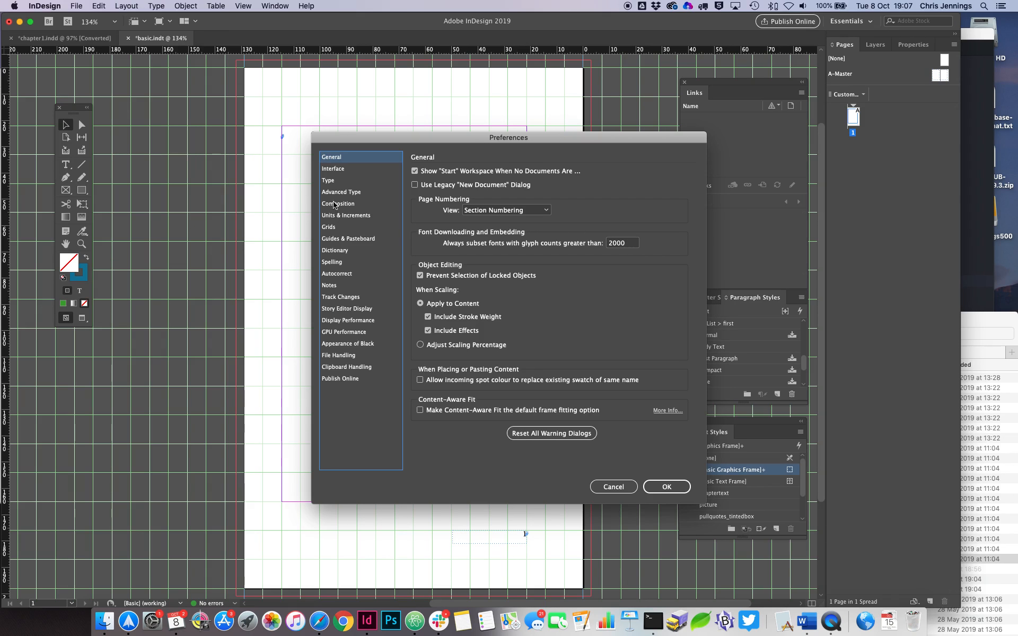
pyautogui.moveTo(338, 355)
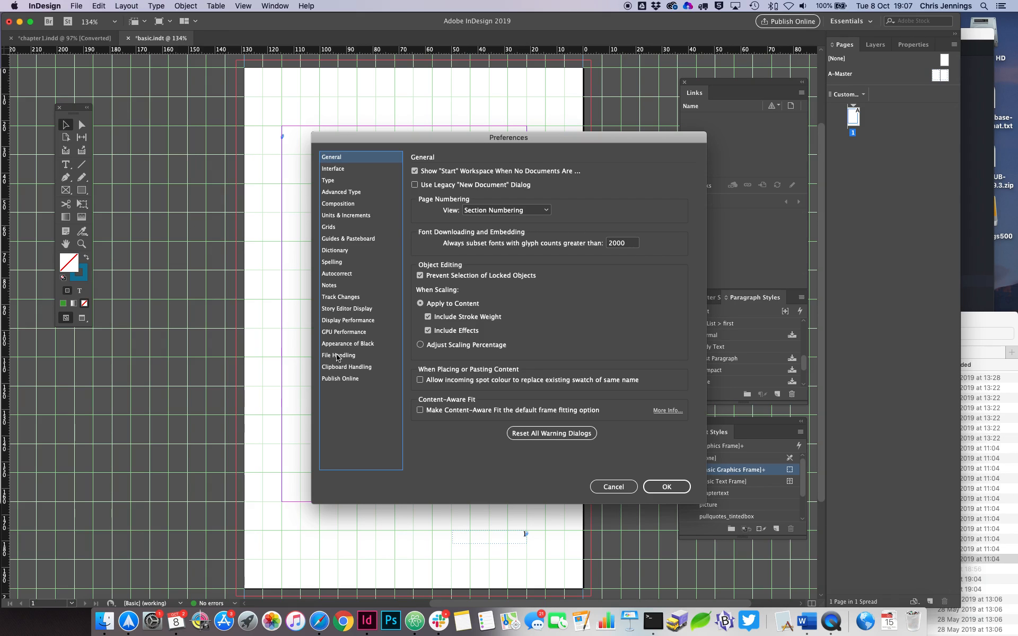
pyautogui.click(338, 355)
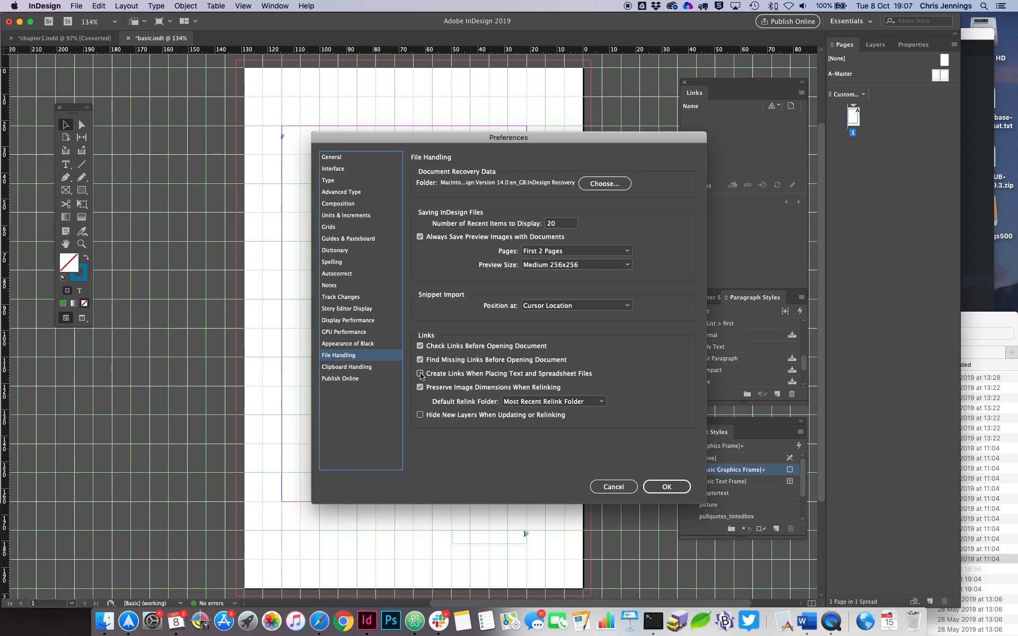
pyautogui.click(420, 373)
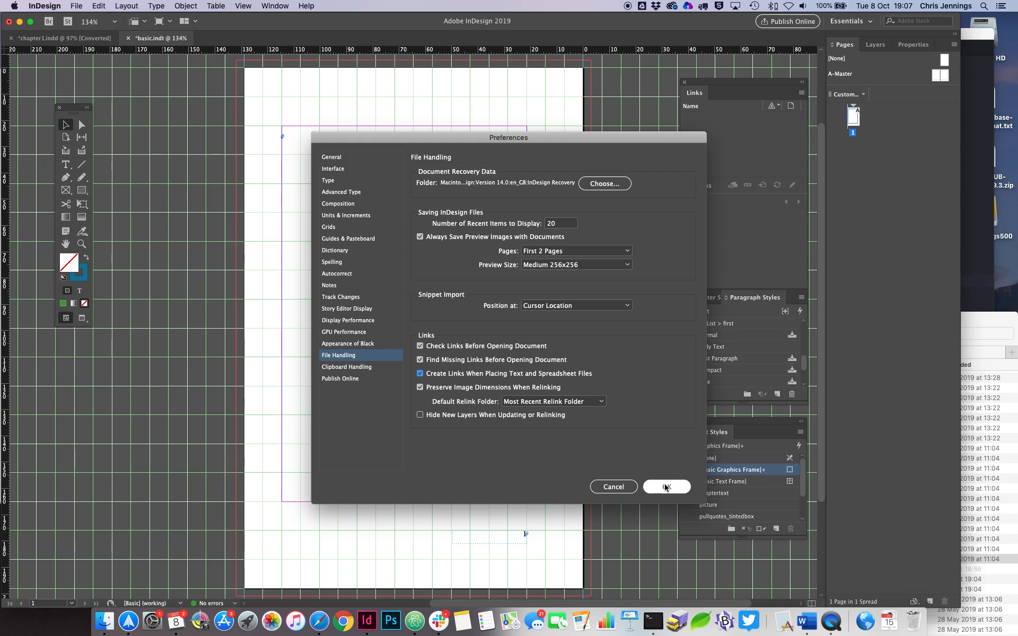
pyautogui.click(665, 486)
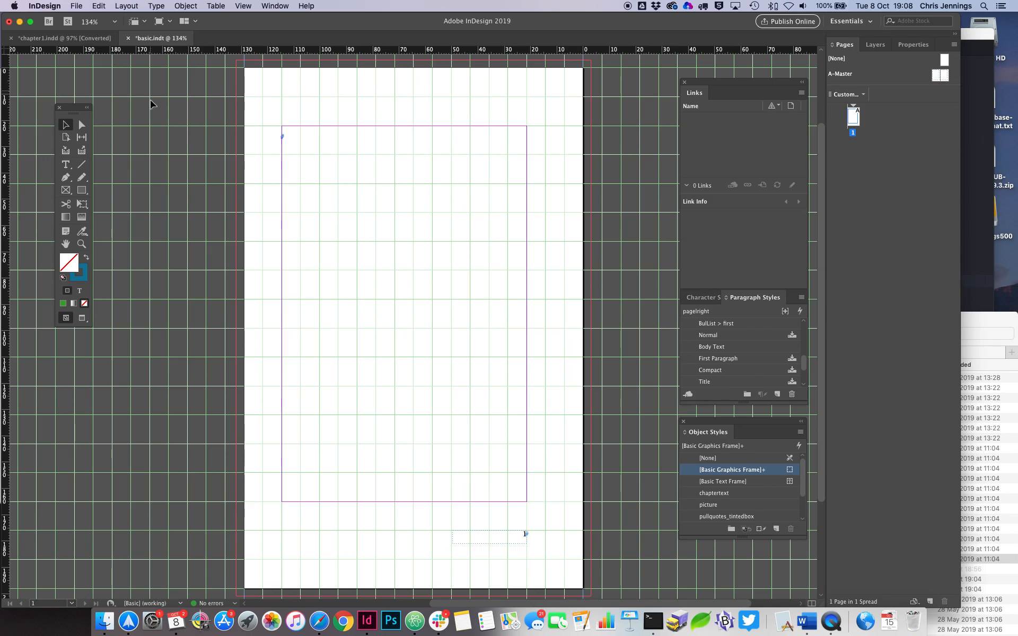
pyautogui.moveTo(182, 130)
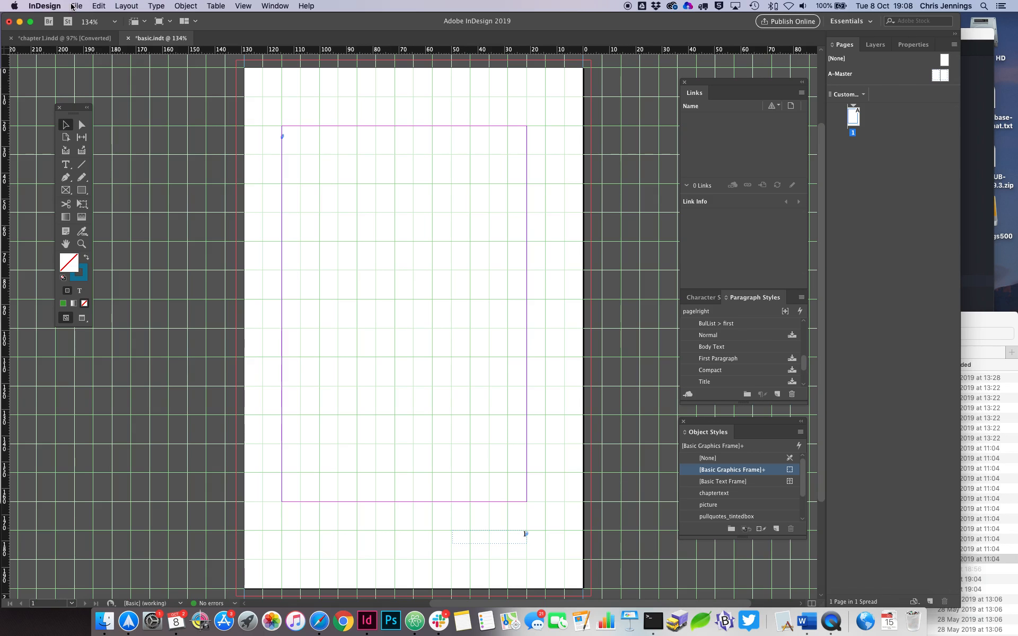
# Save the document as chapter1.indd inside the Chapters folder.
pyautogui.click(75, 6)
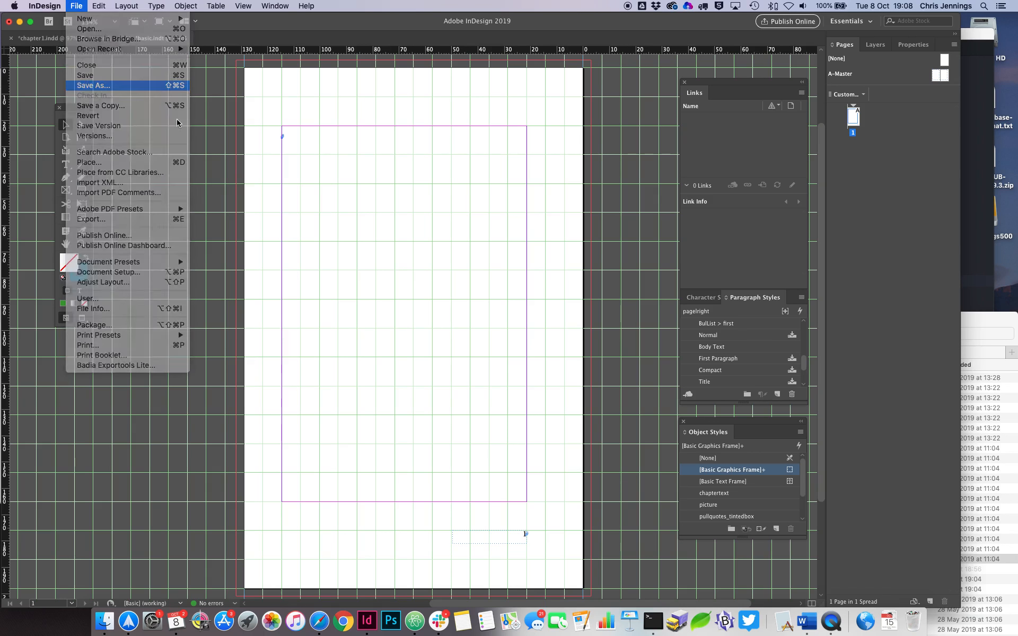
pyautogui.click(93, 85)
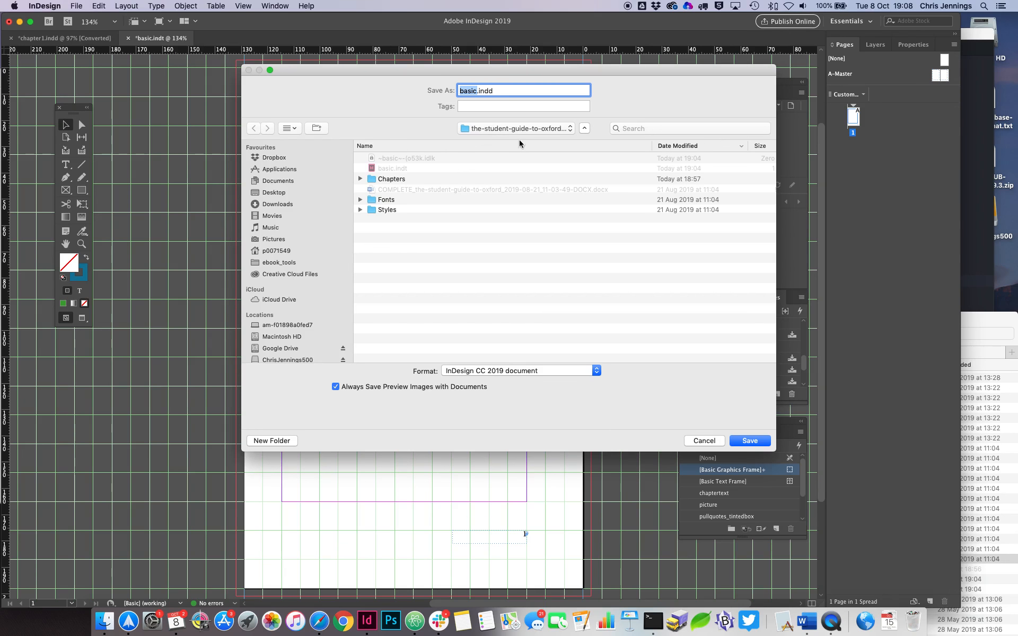
pyautogui.moveTo(383, 184)
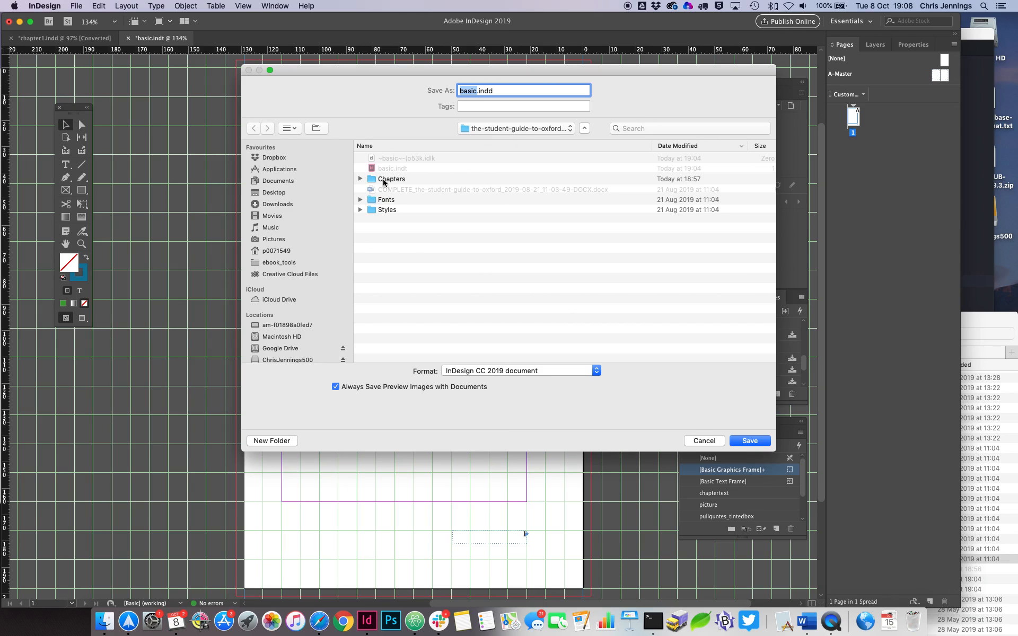
pyautogui.doubleClick(391, 179)
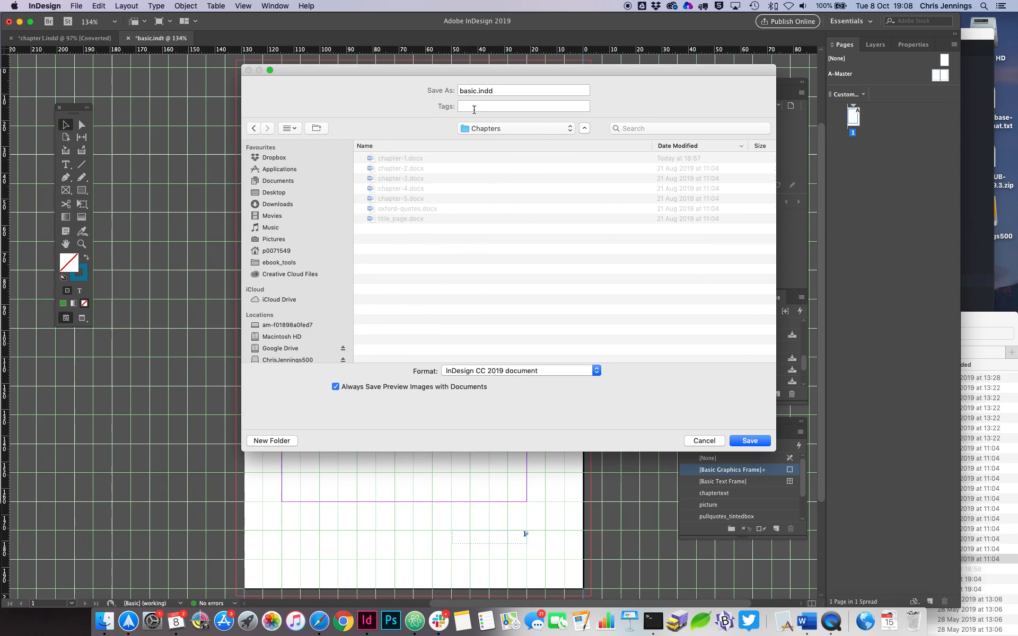
pyautogui.click(523, 90)
pyautogui.write('chapter1')
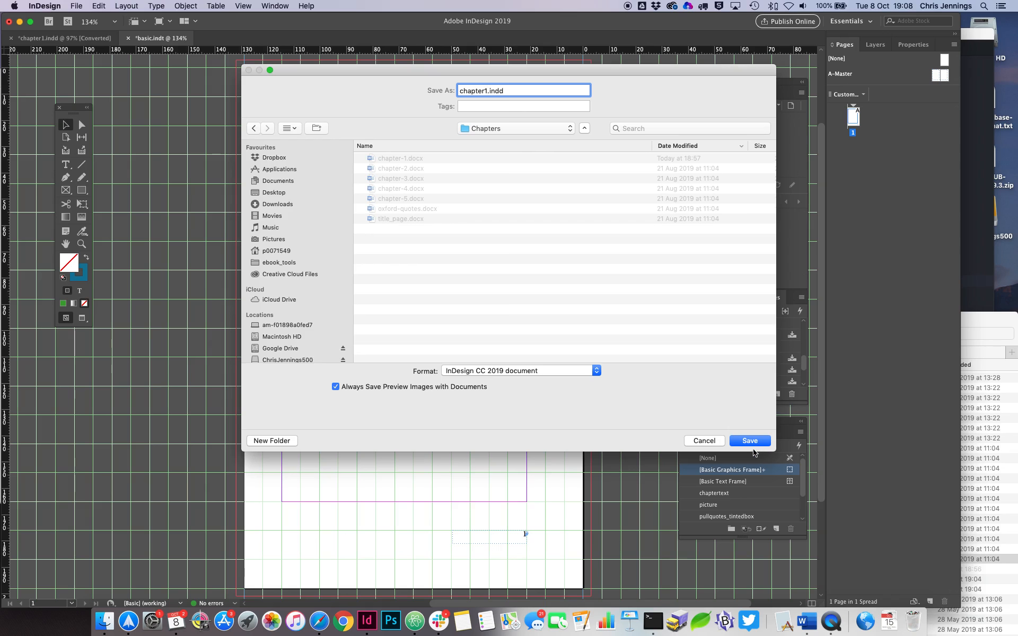
pyautogui.click(749, 441)
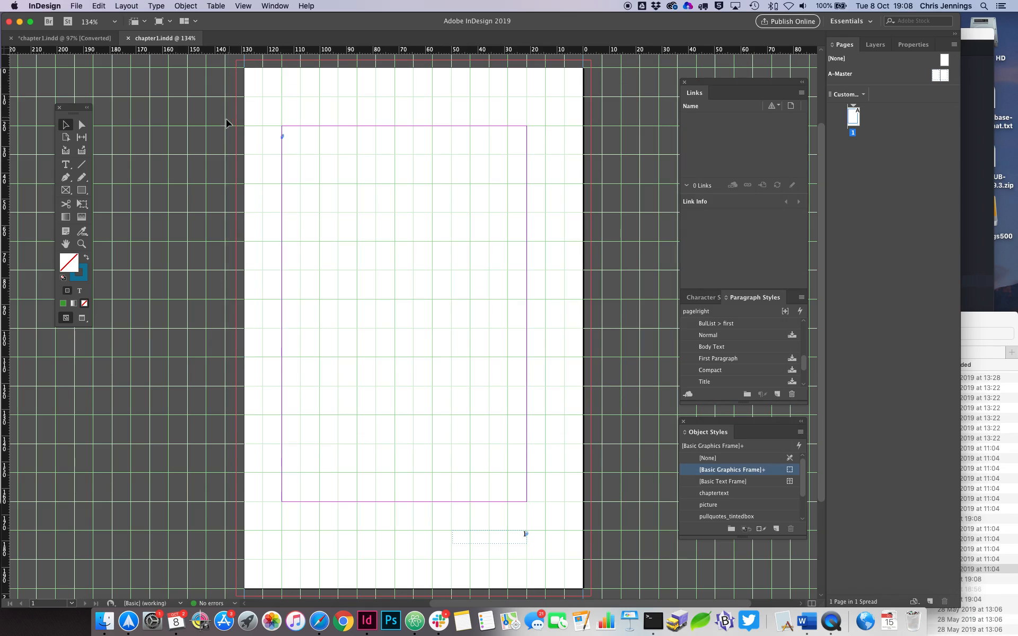
# Place chapter-1.docx with Show Import Options enabled to bring up its Word import settings.
pyautogui.click(77, 5)
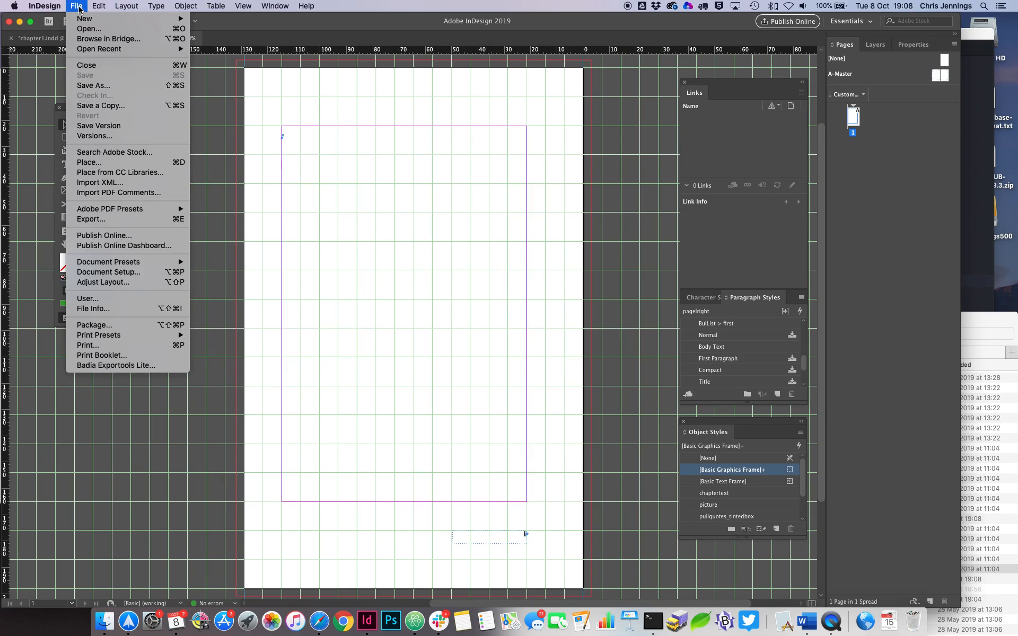
pyautogui.moveTo(89, 162)
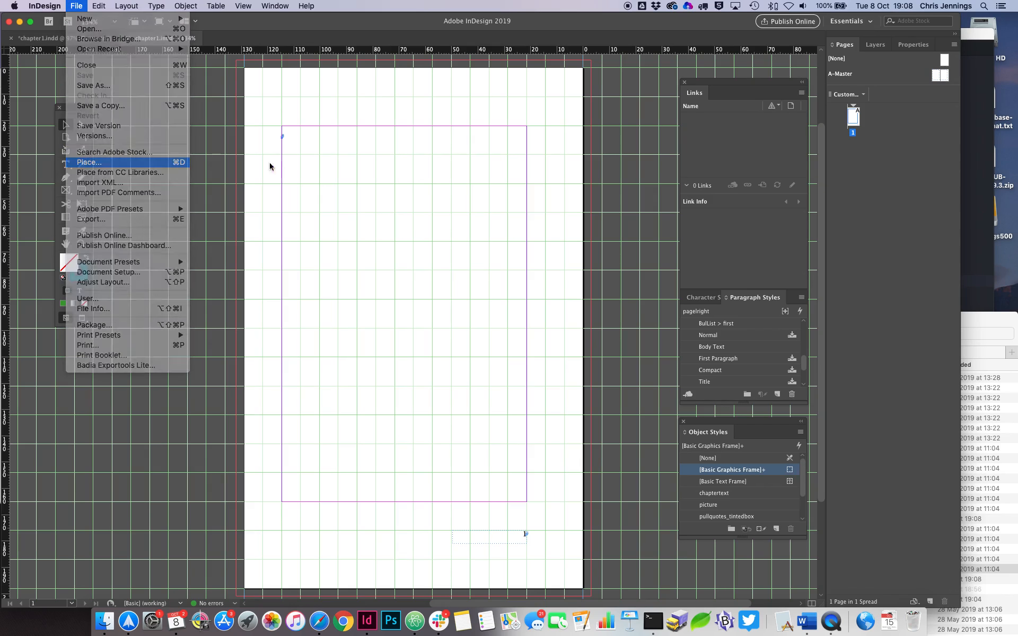
pyautogui.click(90, 162)
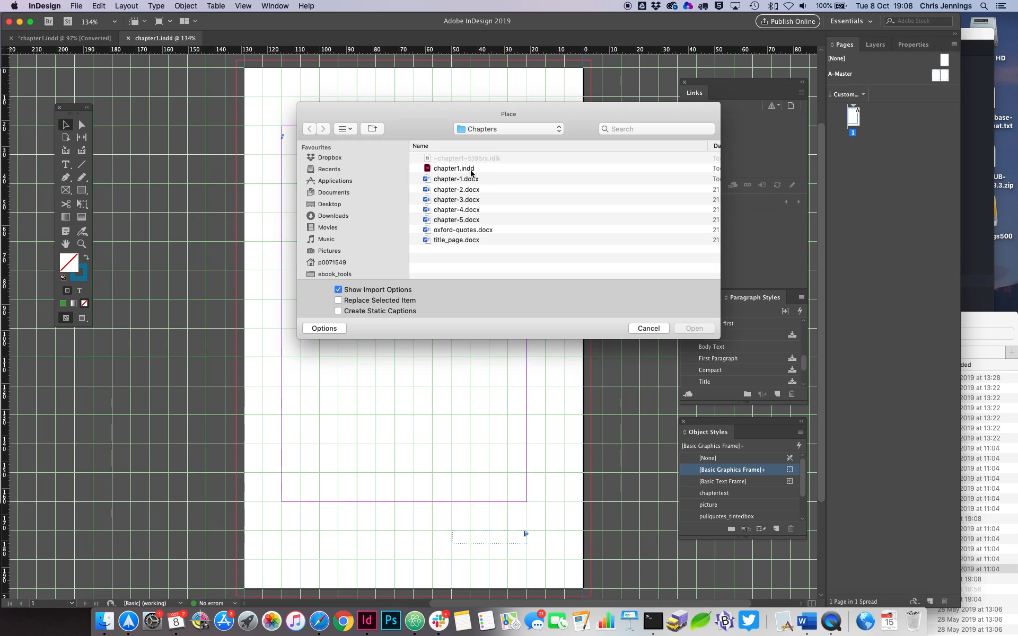
pyautogui.click(456, 178)
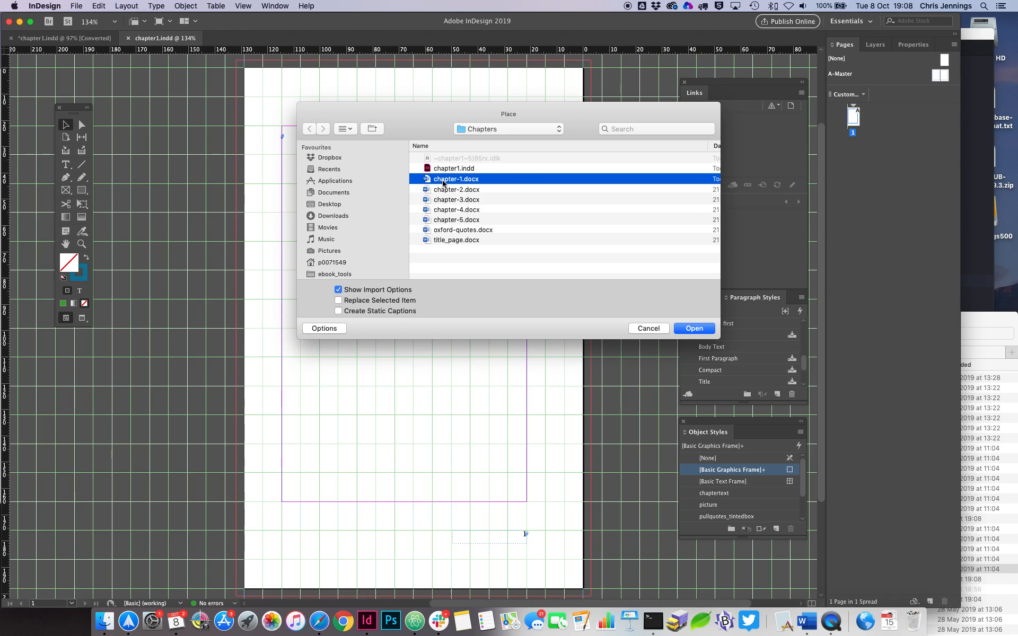
pyautogui.moveTo(458, 183)
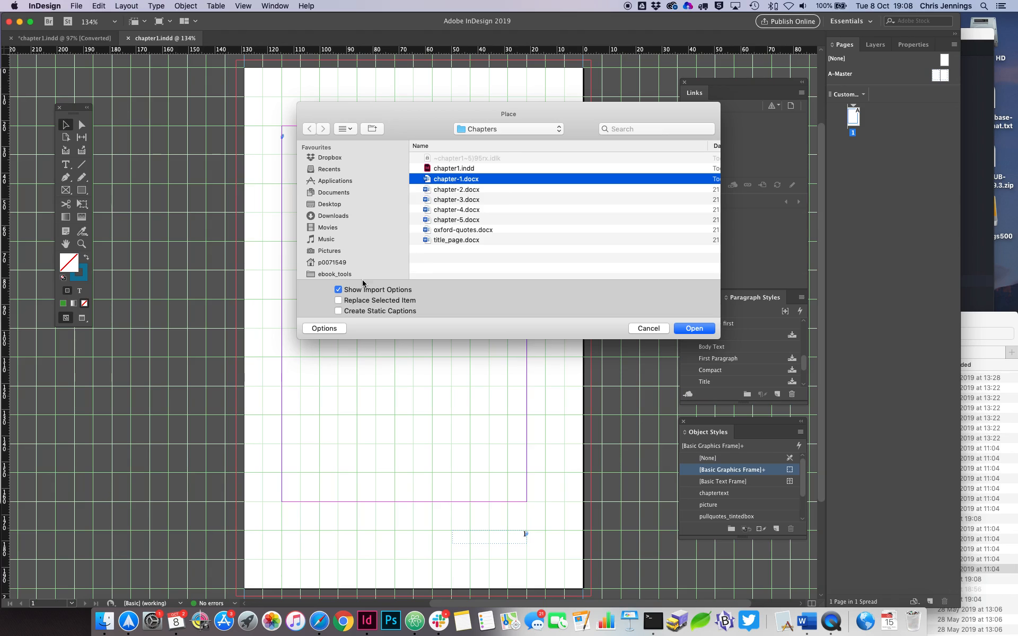
pyautogui.moveTo(695, 329)
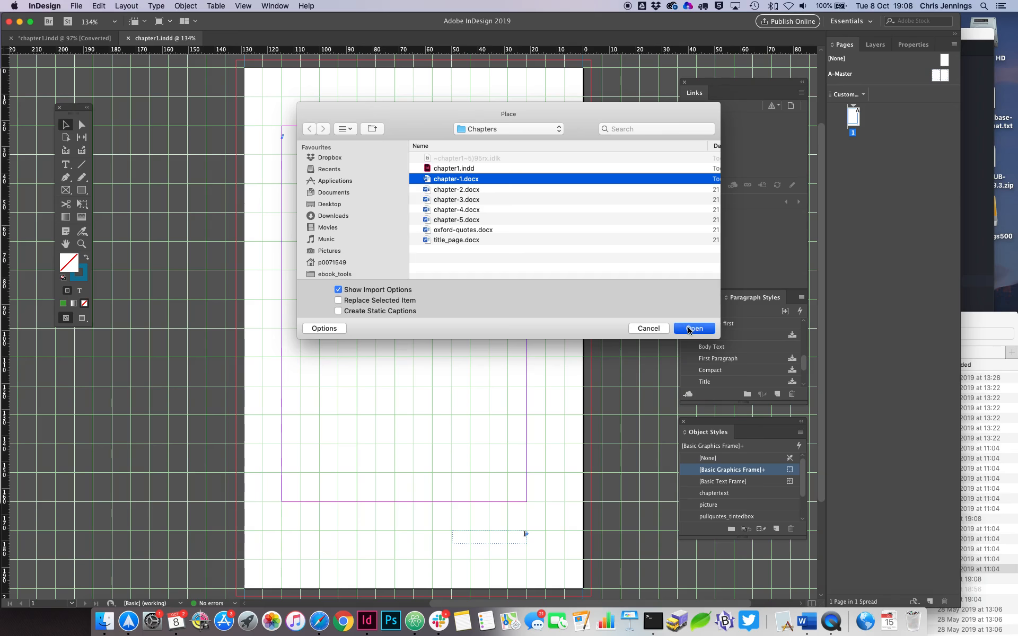
pyautogui.click(693, 329)
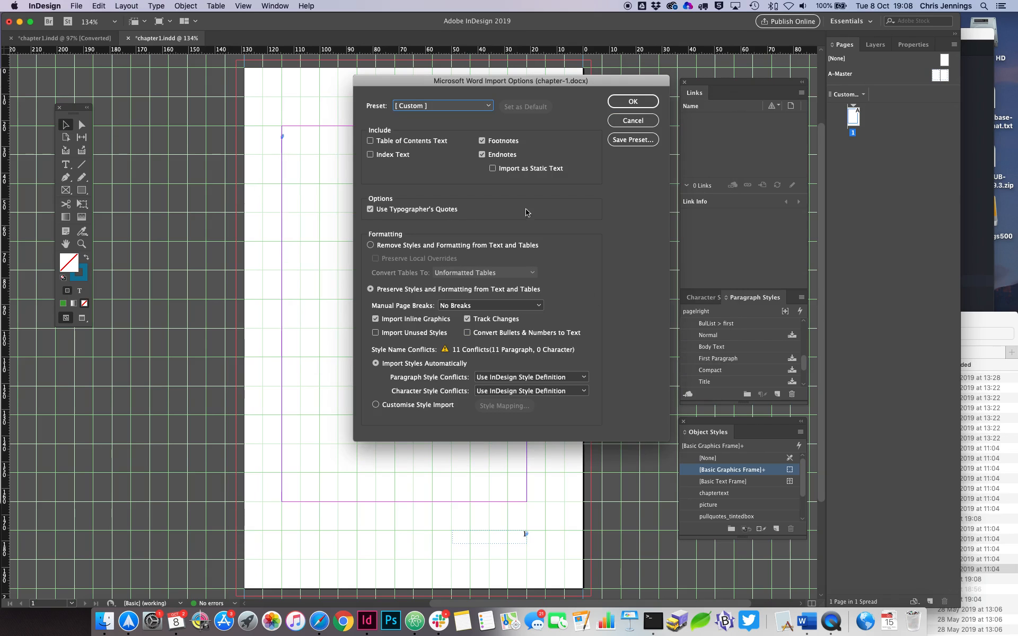
pyautogui.moveTo(480, 372)
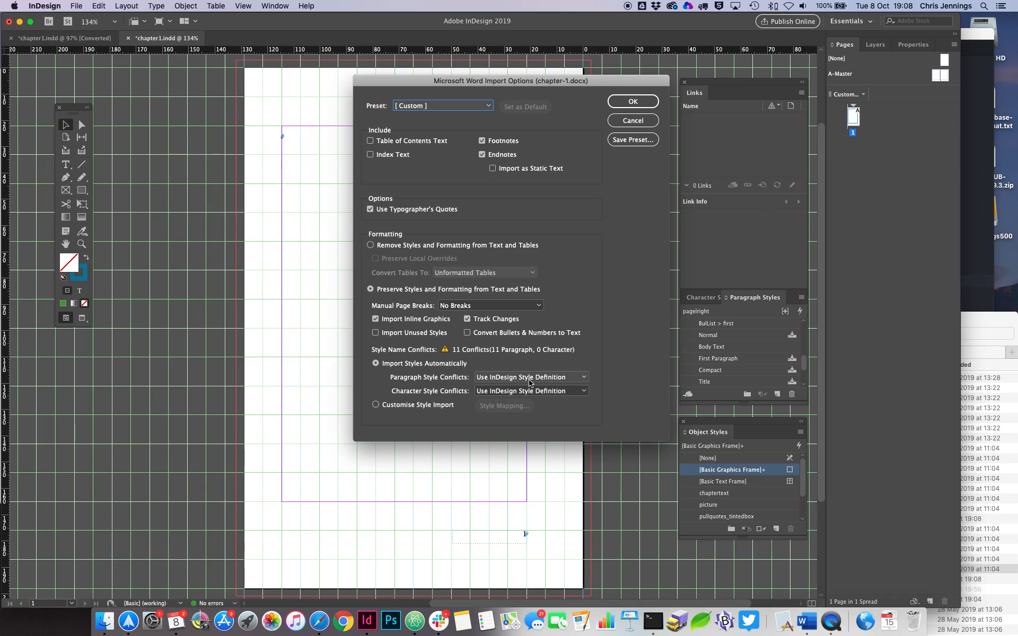
pyautogui.moveTo(552, 382)
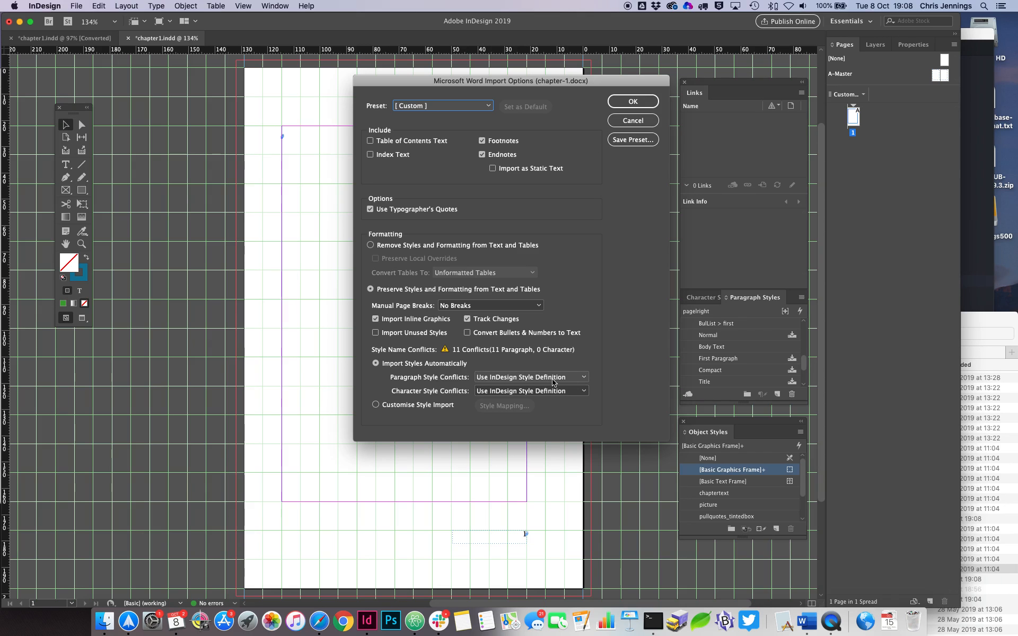
pyautogui.moveTo(565, 396)
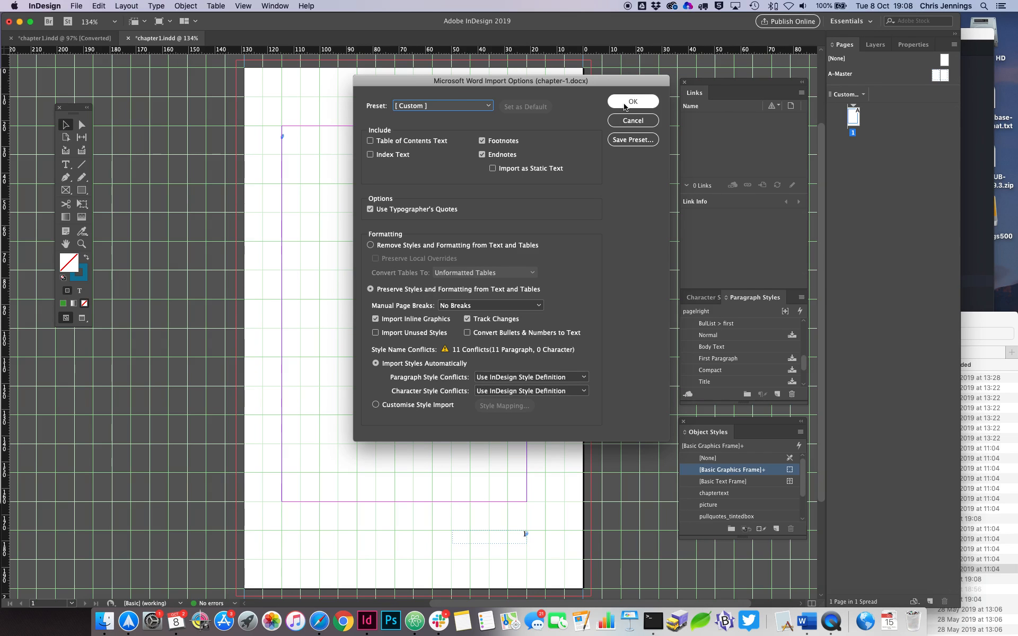
# Accept Word import options preserving styles and formatting, autoflowing chapter text across 18 pages.
pyautogui.click(633, 102)
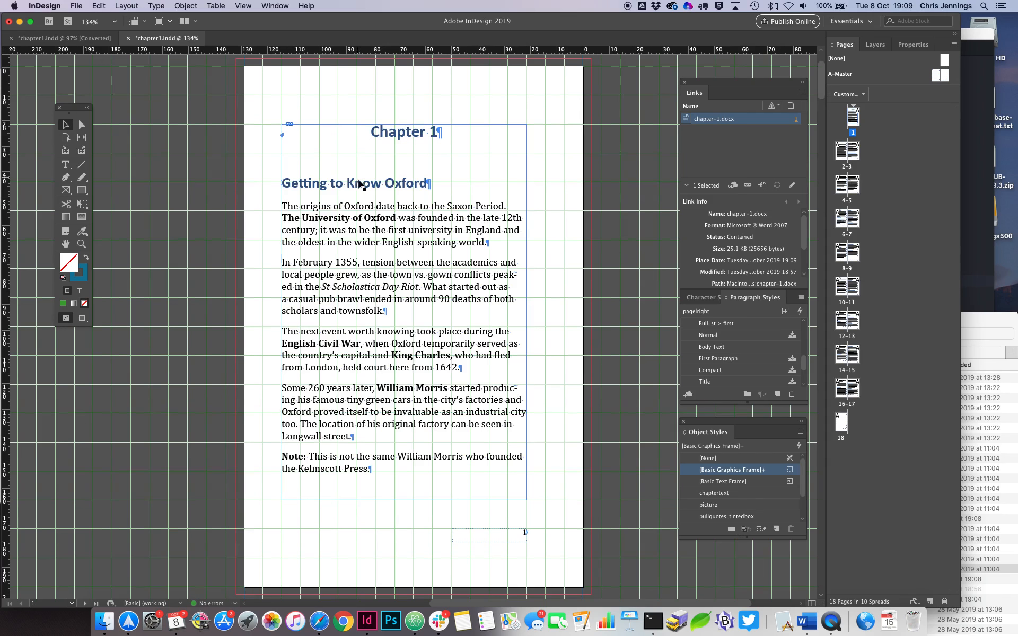
pyautogui.moveTo(293, 132)
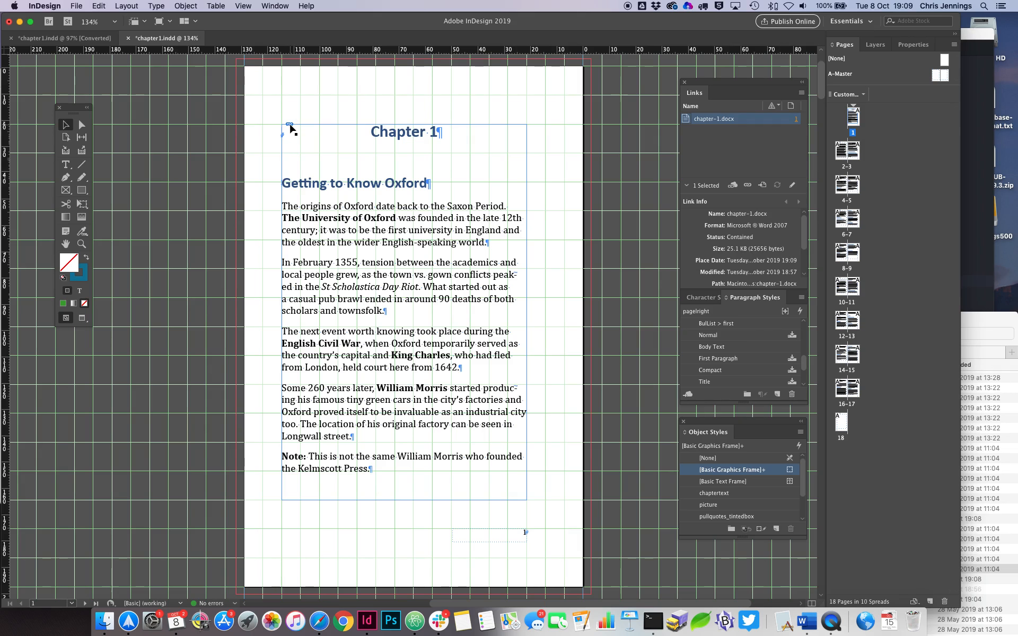
pyautogui.moveTo(564, 197)
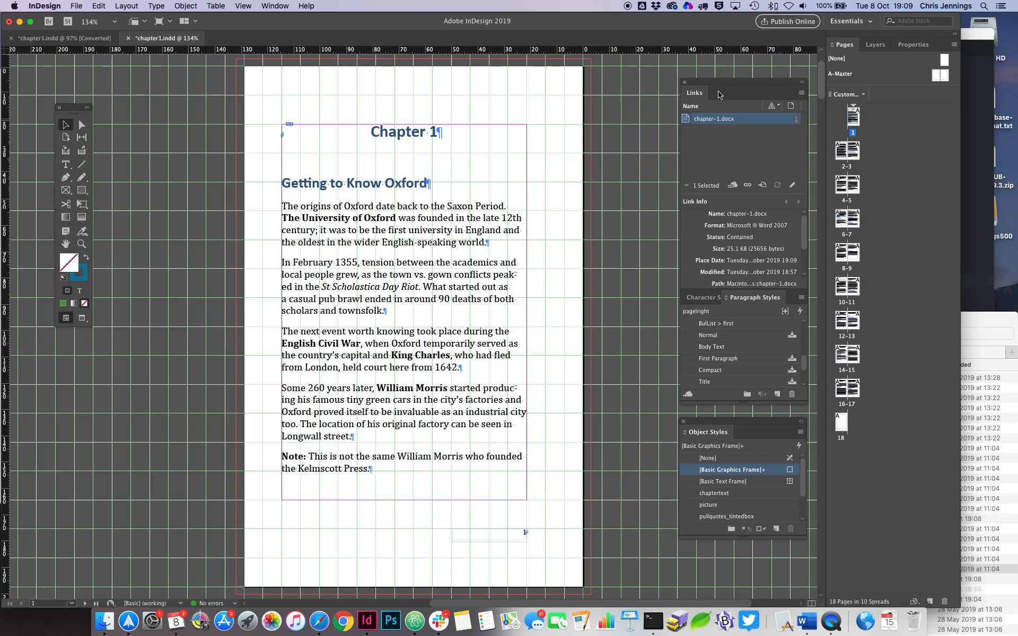
pyautogui.moveTo(737, 125)
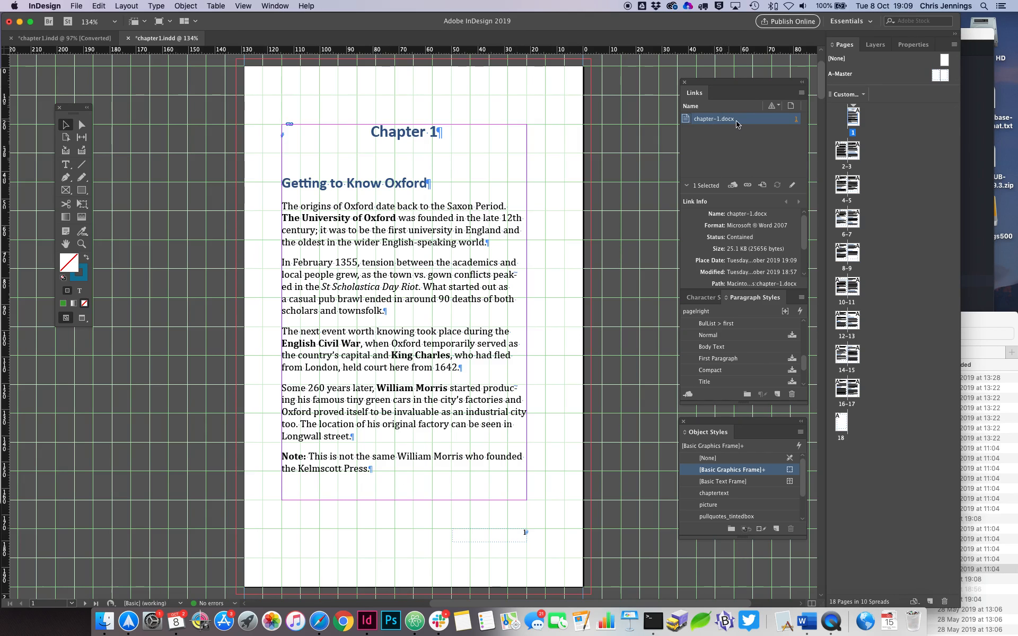
pyautogui.moveTo(738, 266)
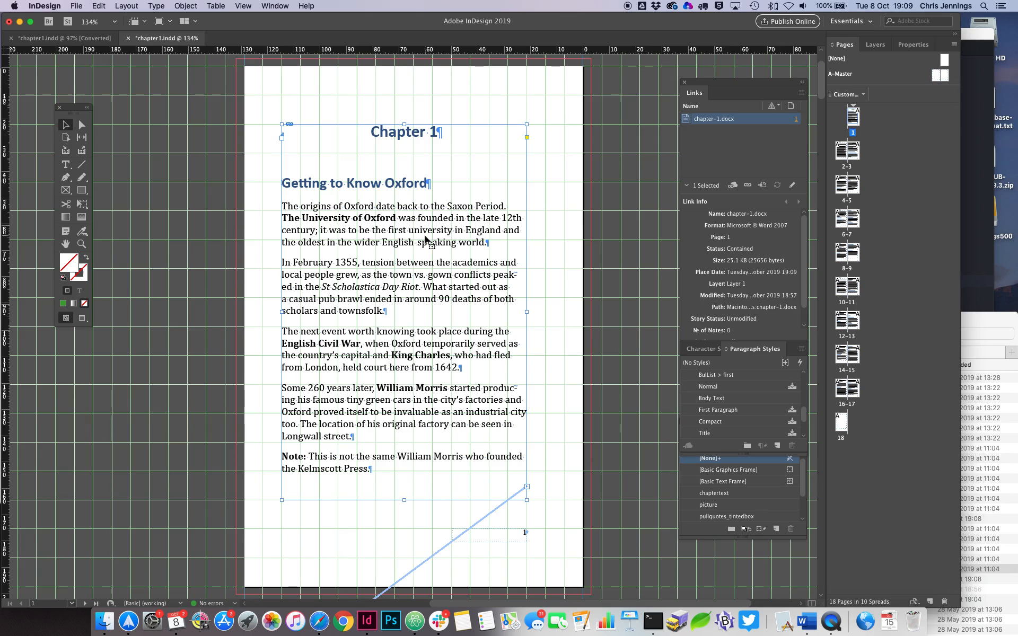
pyautogui.scroll(-3)
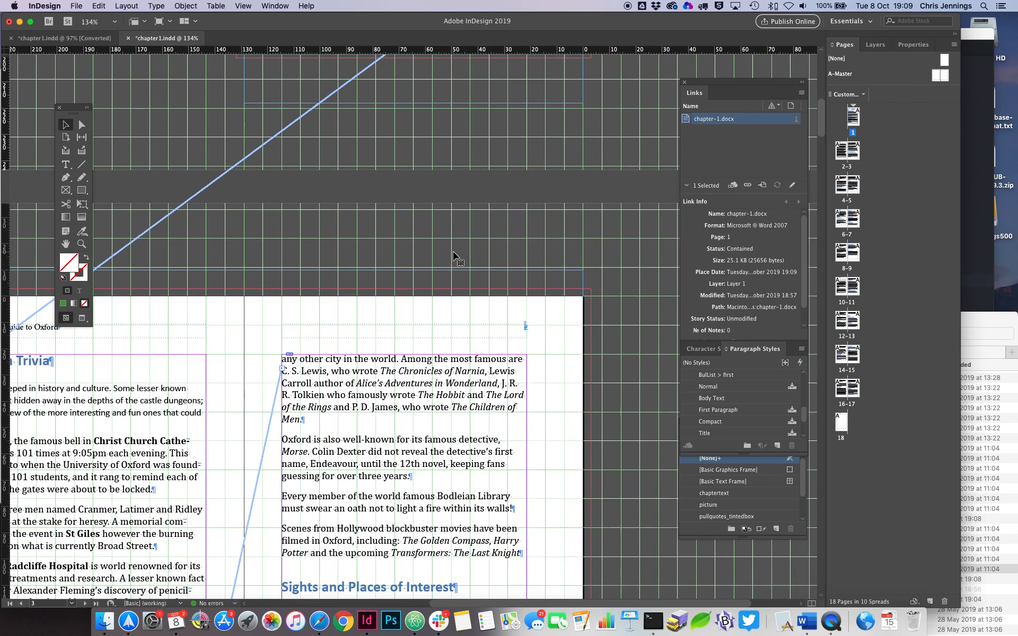
pyautogui.scroll(-3)
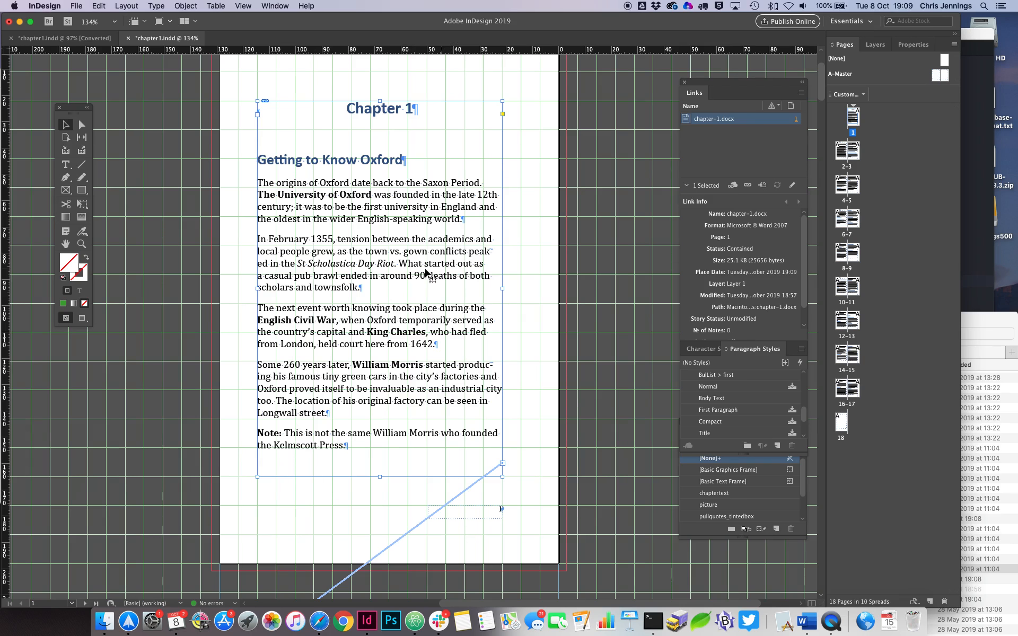
pyautogui.moveTo(403, 273)
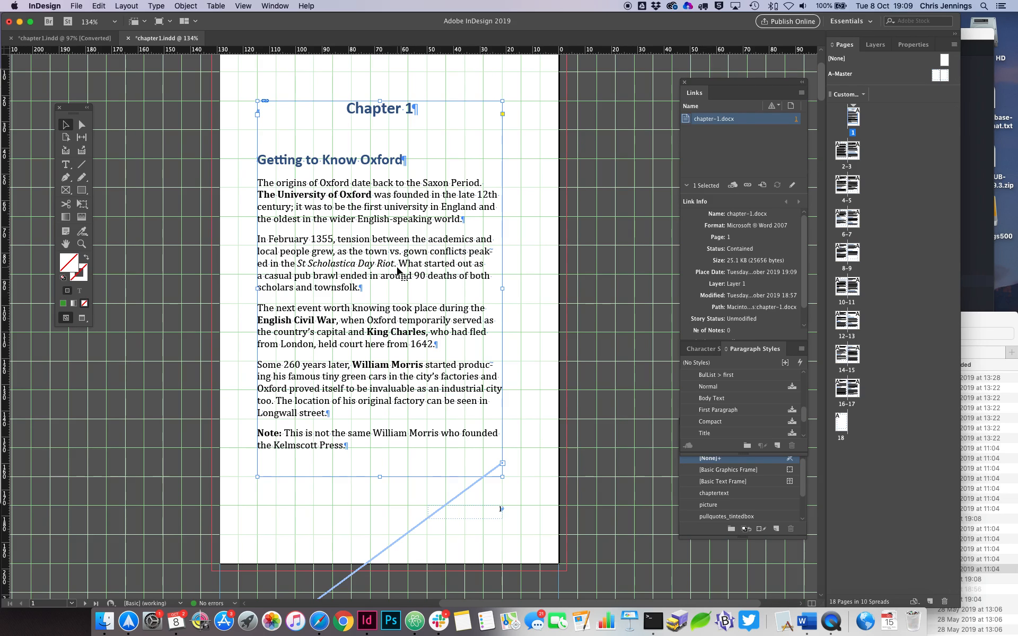
pyautogui.moveTo(428, 287)
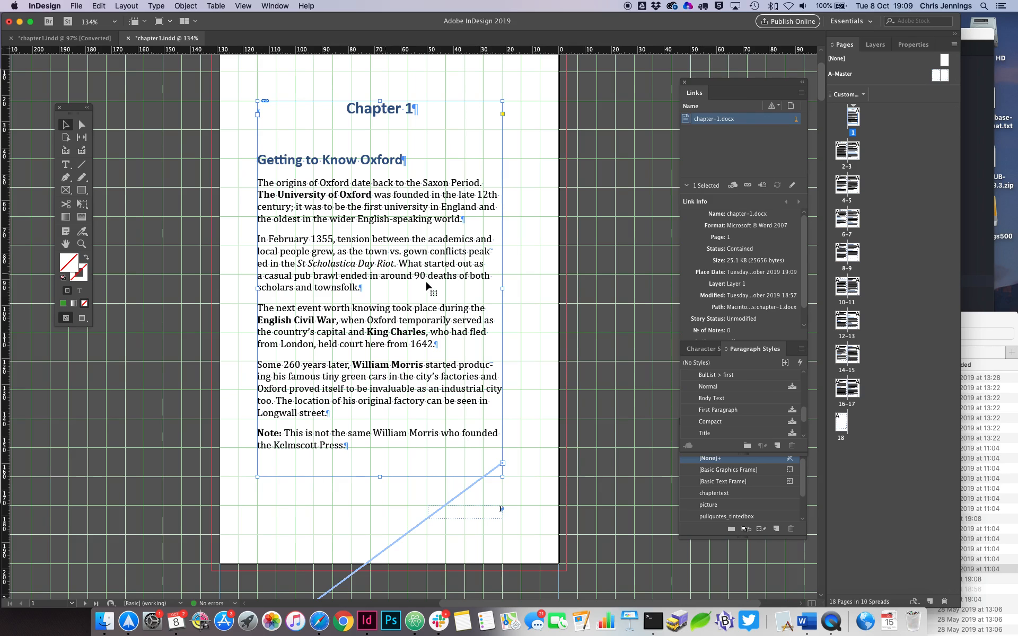
pyautogui.moveTo(575, 298)
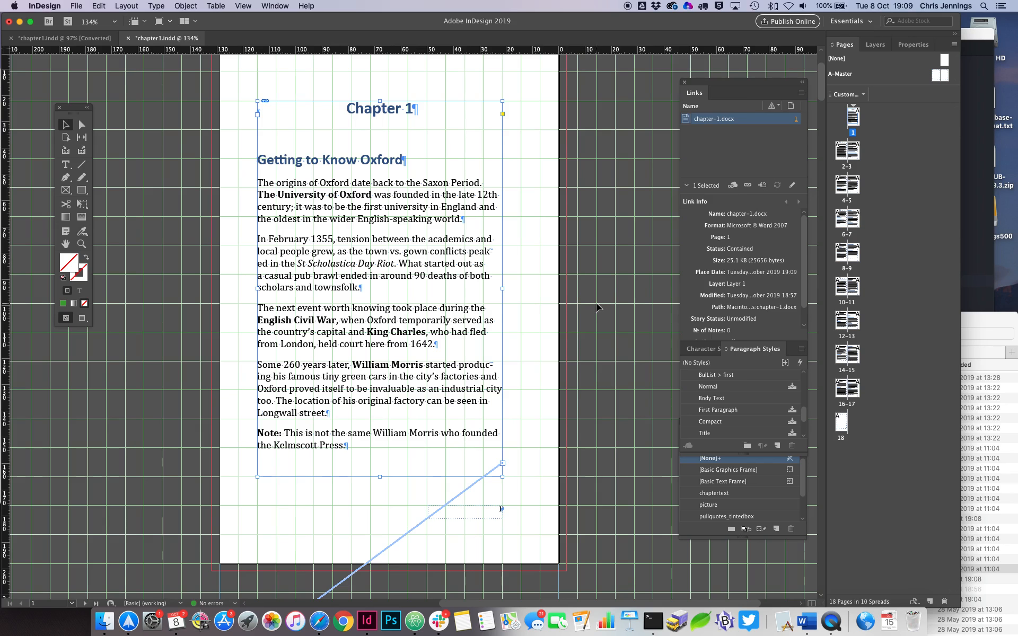
pyautogui.moveTo(592, 305)
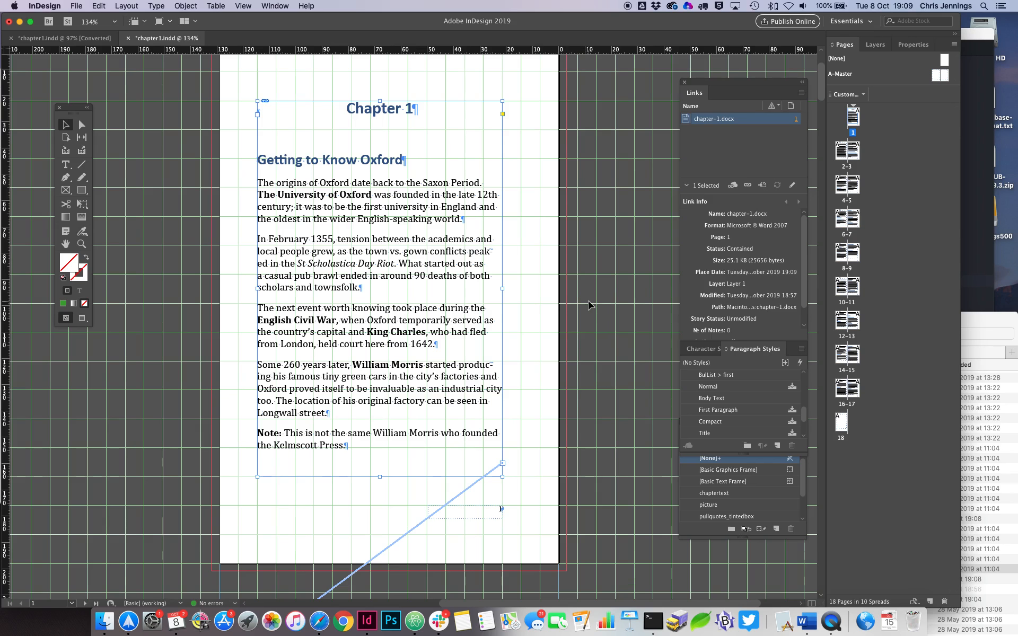
pyautogui.moveTo(798, 578)
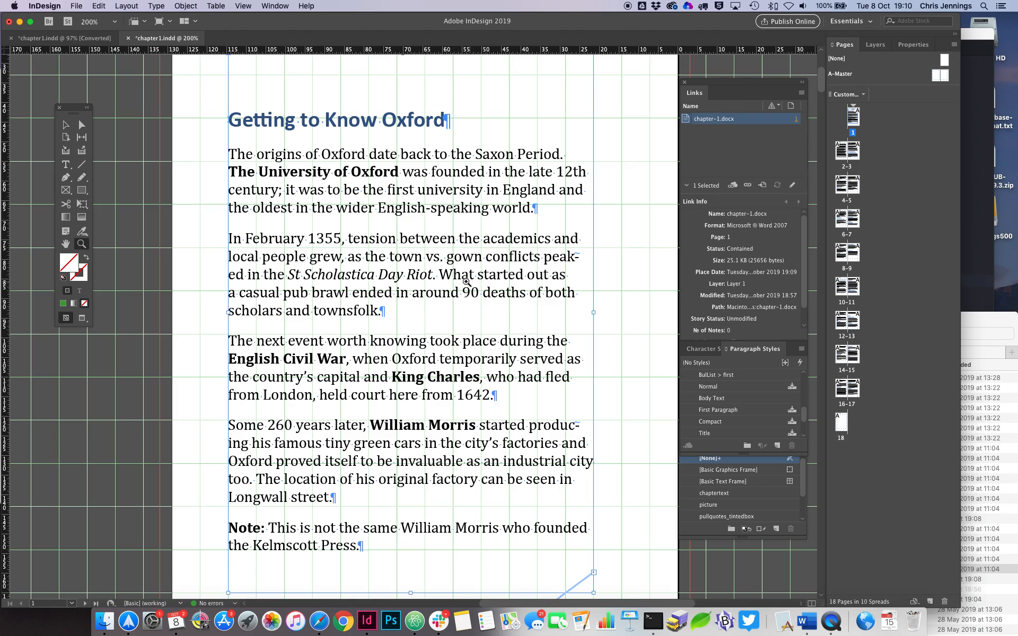
pyautogui.moveTo(483, 304)
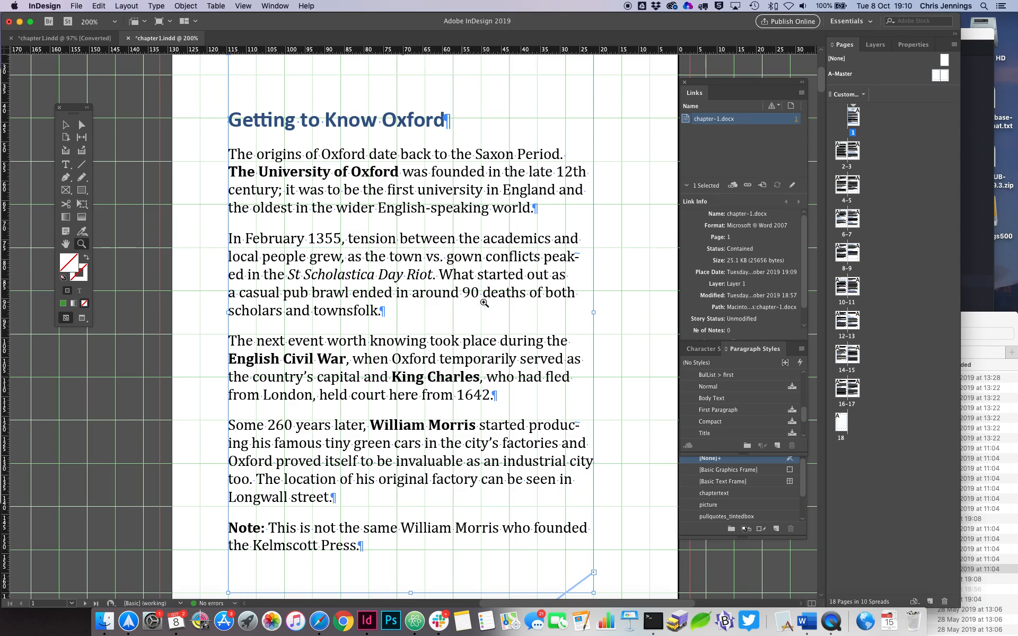
pyautogui.moveTo(519, 298)
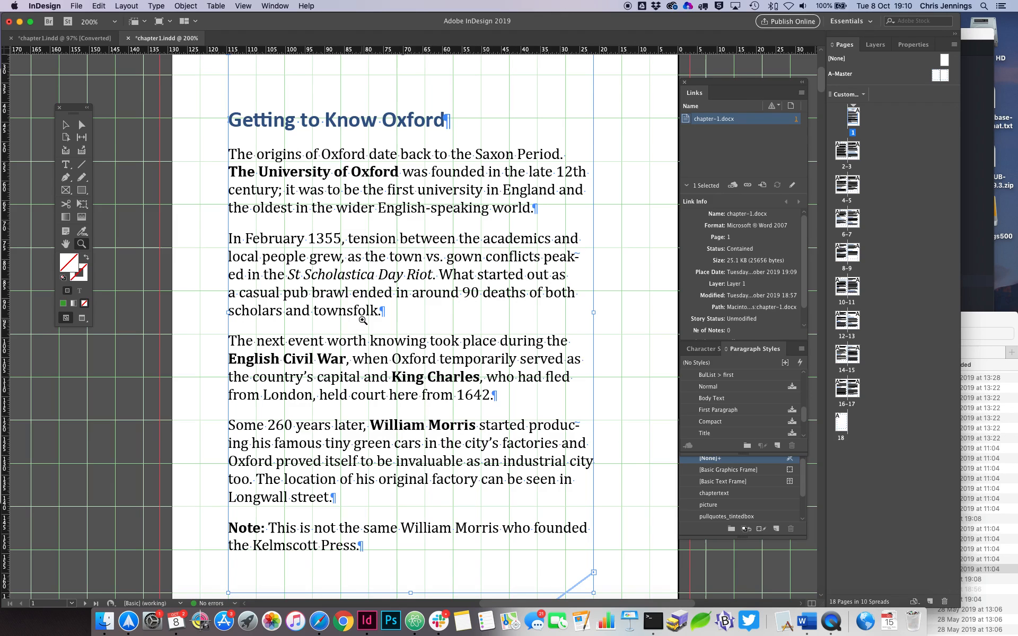
pyautogui.moveTo(621, 452)
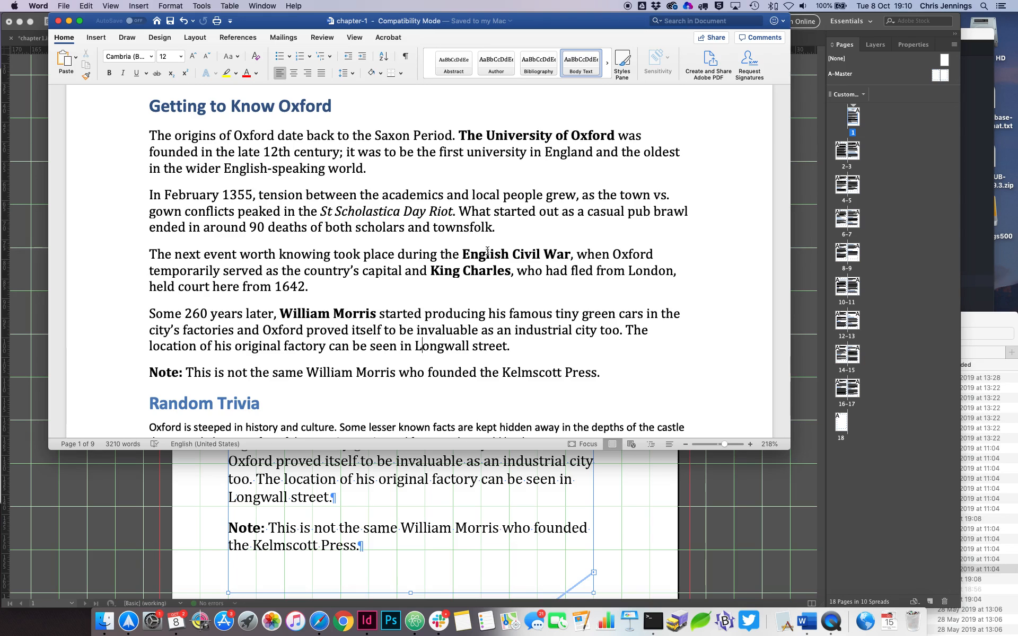
pyautogui.moveTo(253, 235)
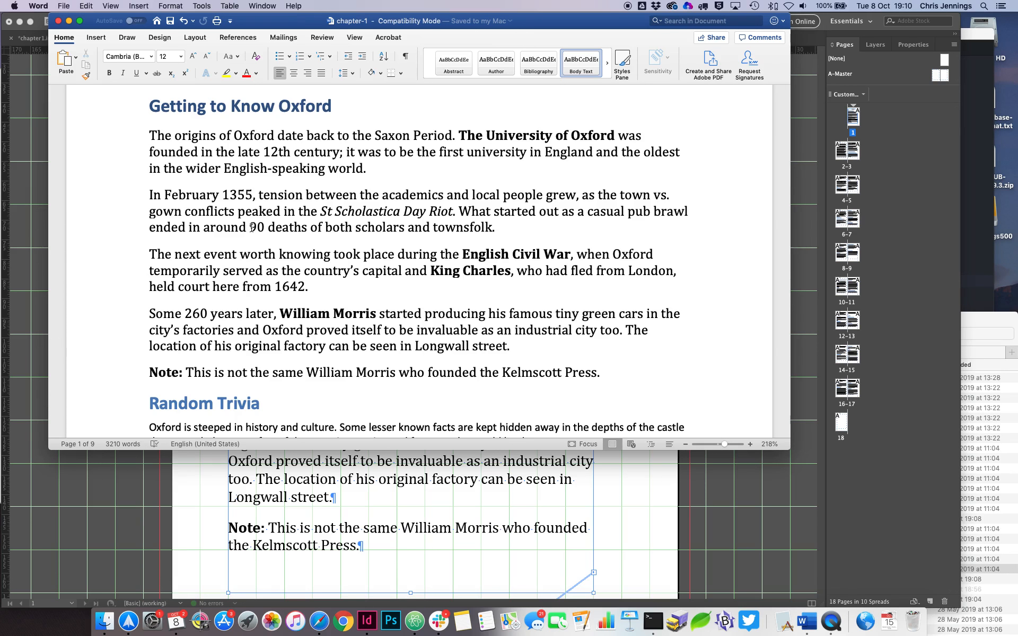
# In Word, change 90 to 85 and add 'university lecturers' after scholars.
pyautogui.doubleClick(253, 228)
pyautogui.write('8')
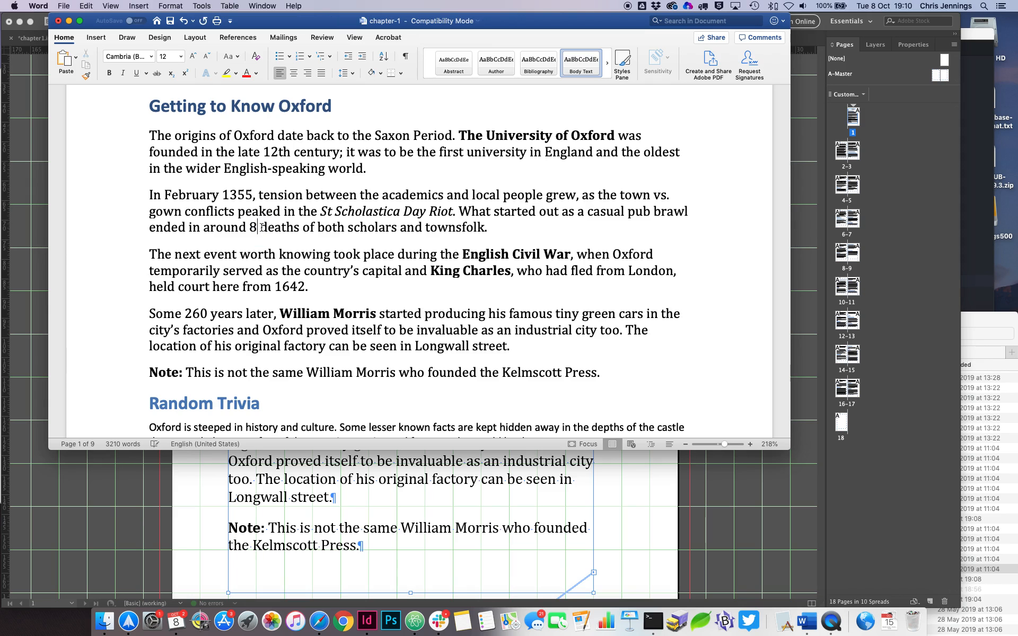
pyautogui.write('5')
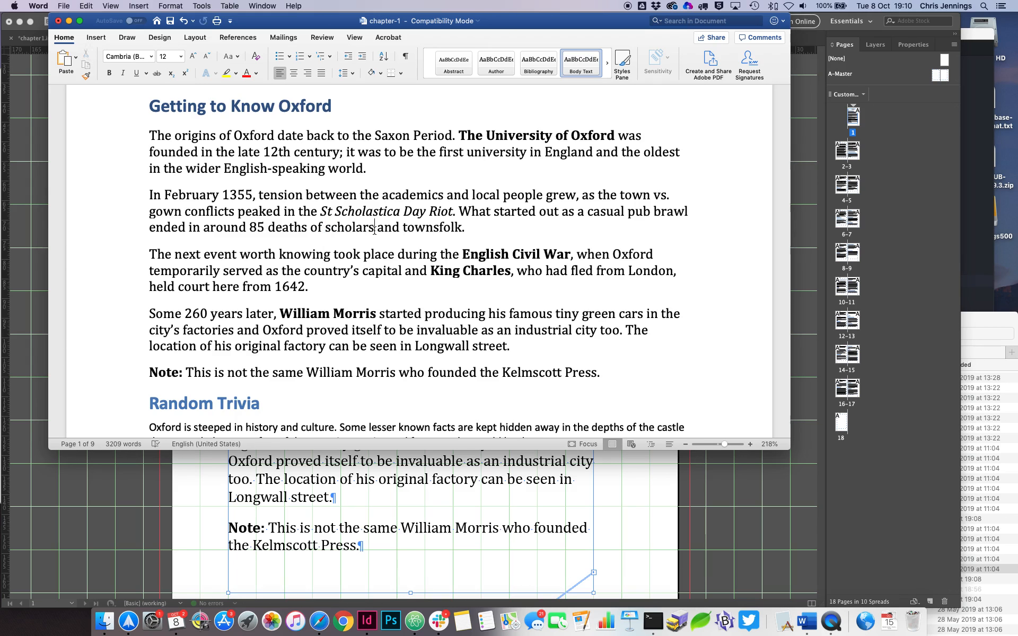
pyautogui.write('u')
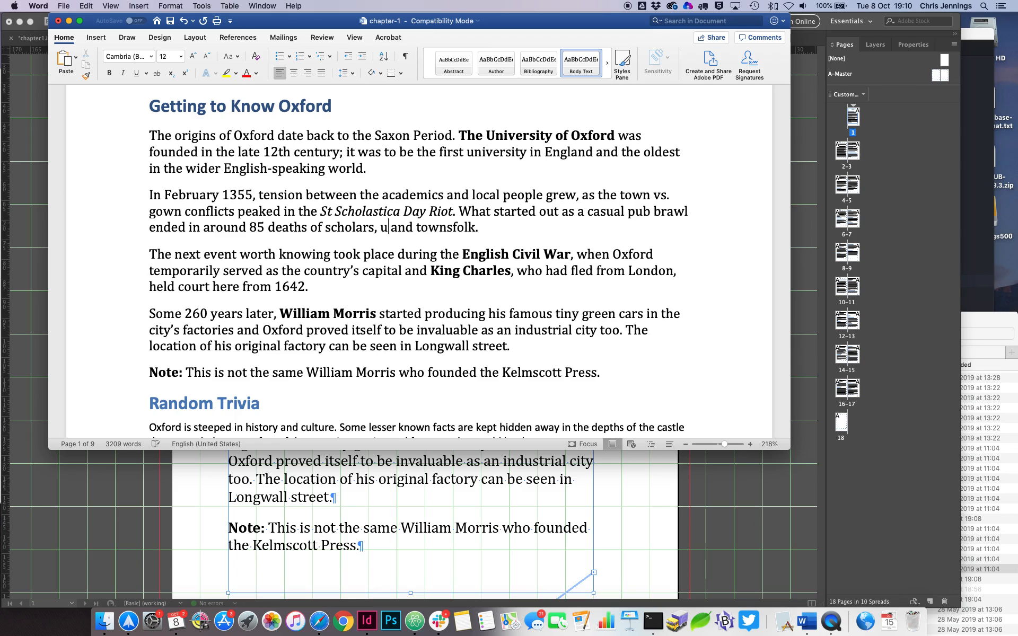
pyautogui.write('niversit')
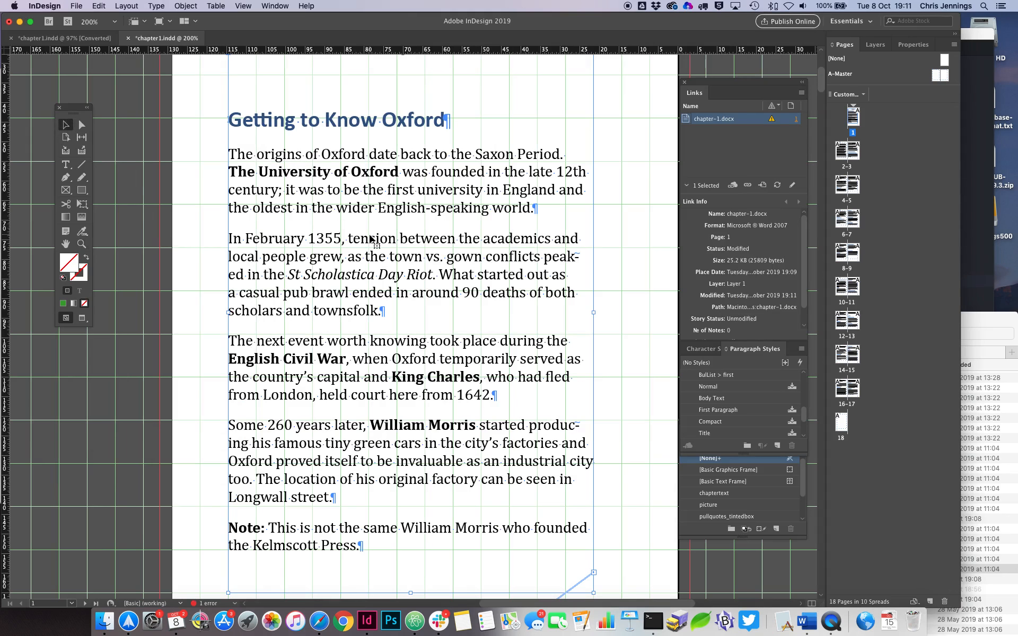
# Scroll the InDesign layout to review chapter-1.docx flagged as modified.
pyautogui.scroll(-3)
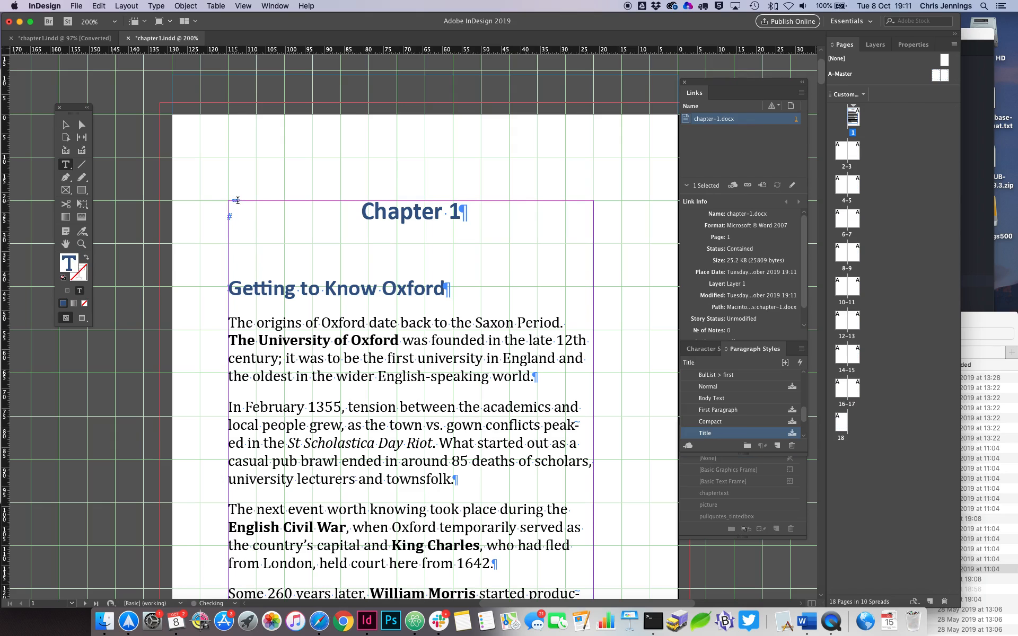
# Scroll through the updated story on page 1 showing 85 deaths.
pyautogui.scroll(-3)
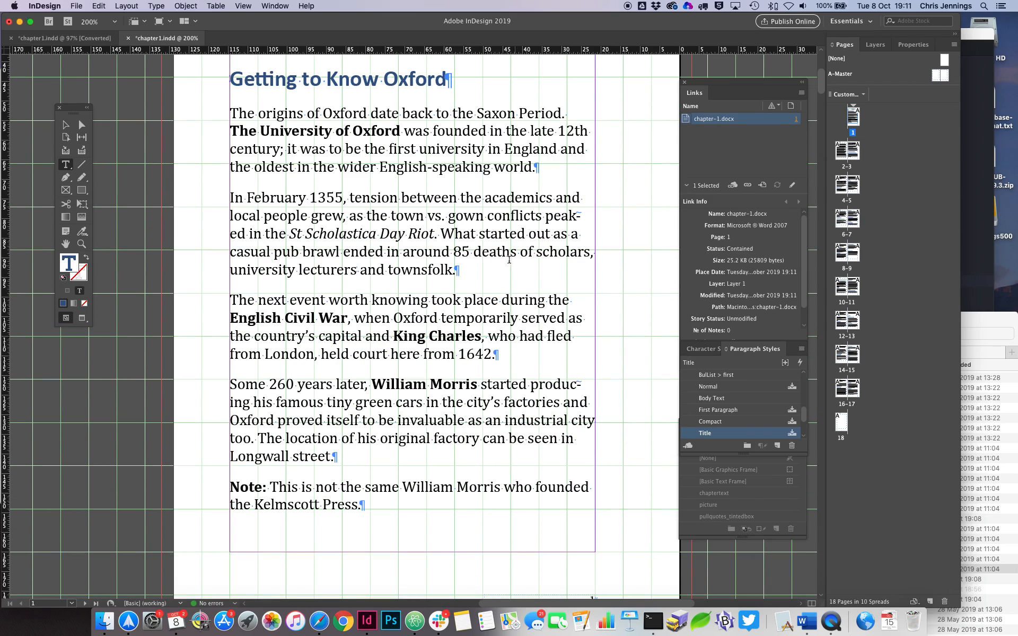
pyautogui.moveTo(400, 284)
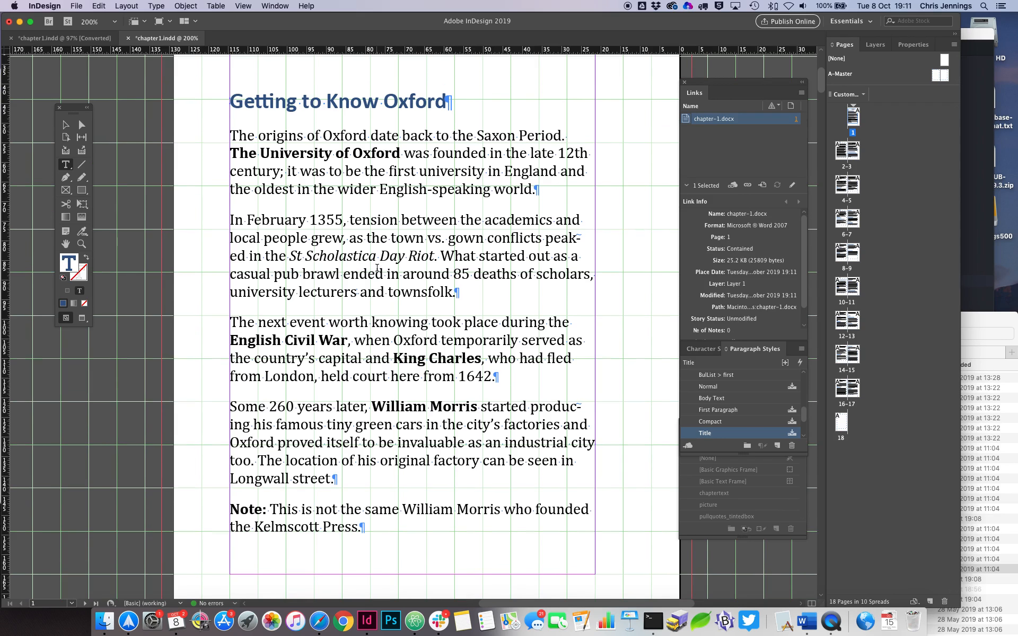
pyautogui.moveTo(369, 273)
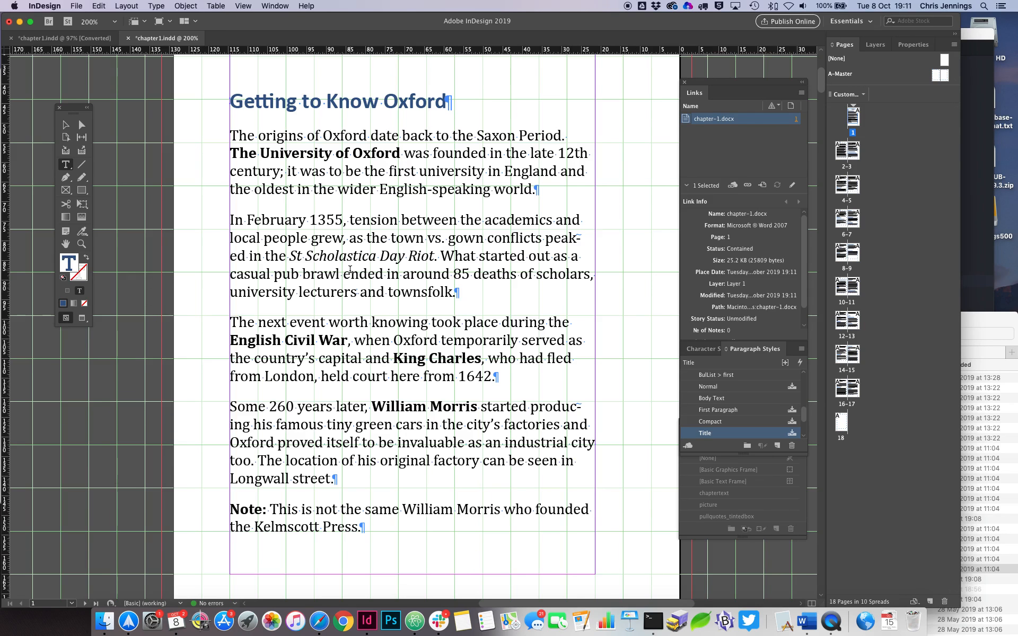
pyautogui.moveTo(473, 231)
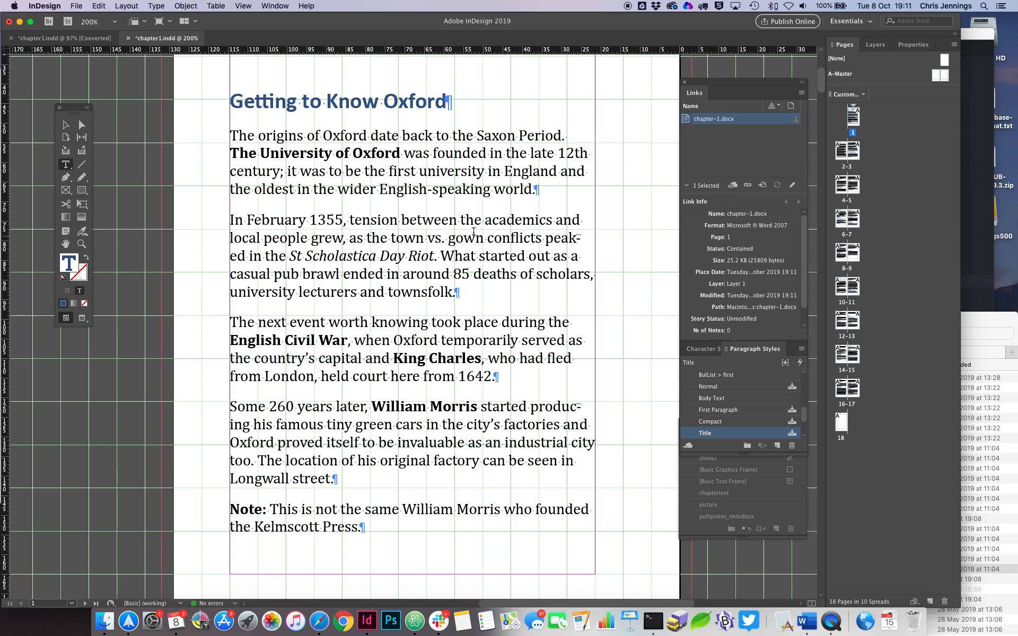